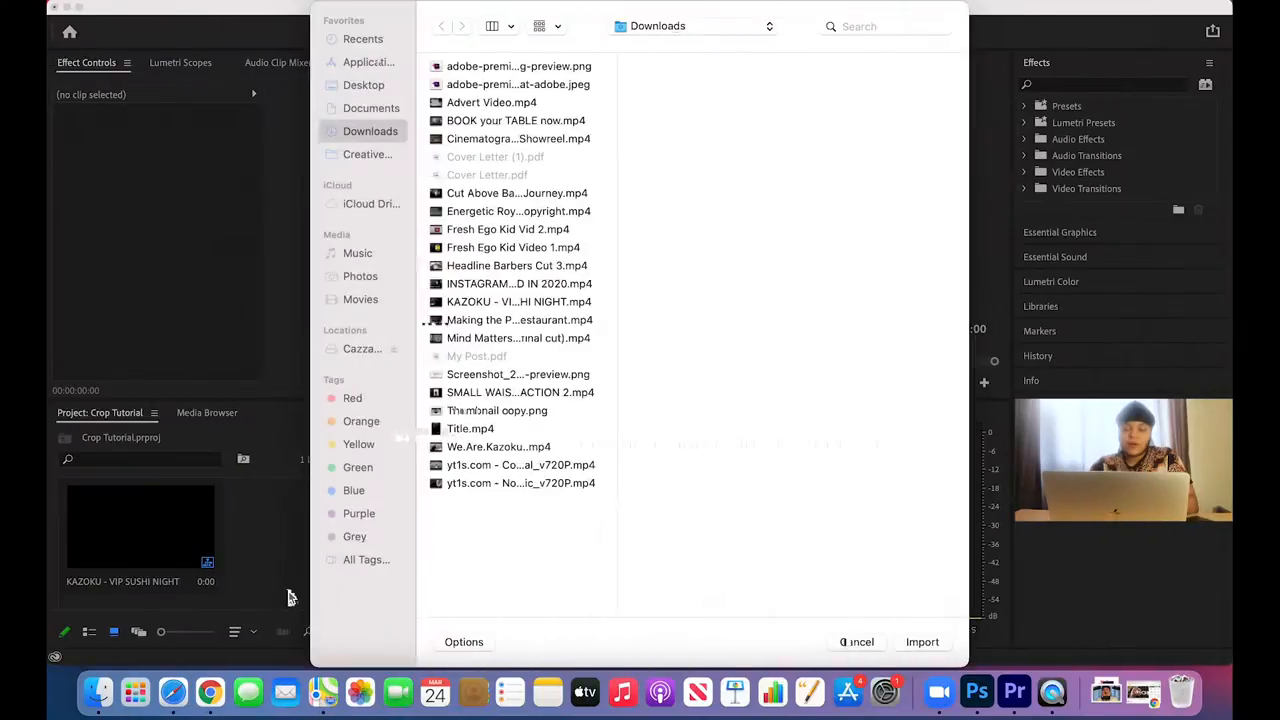
- Import Headline Barbers Cut 3.mp4 from Downloads into the Crop Tutorial project
click(856, 640)
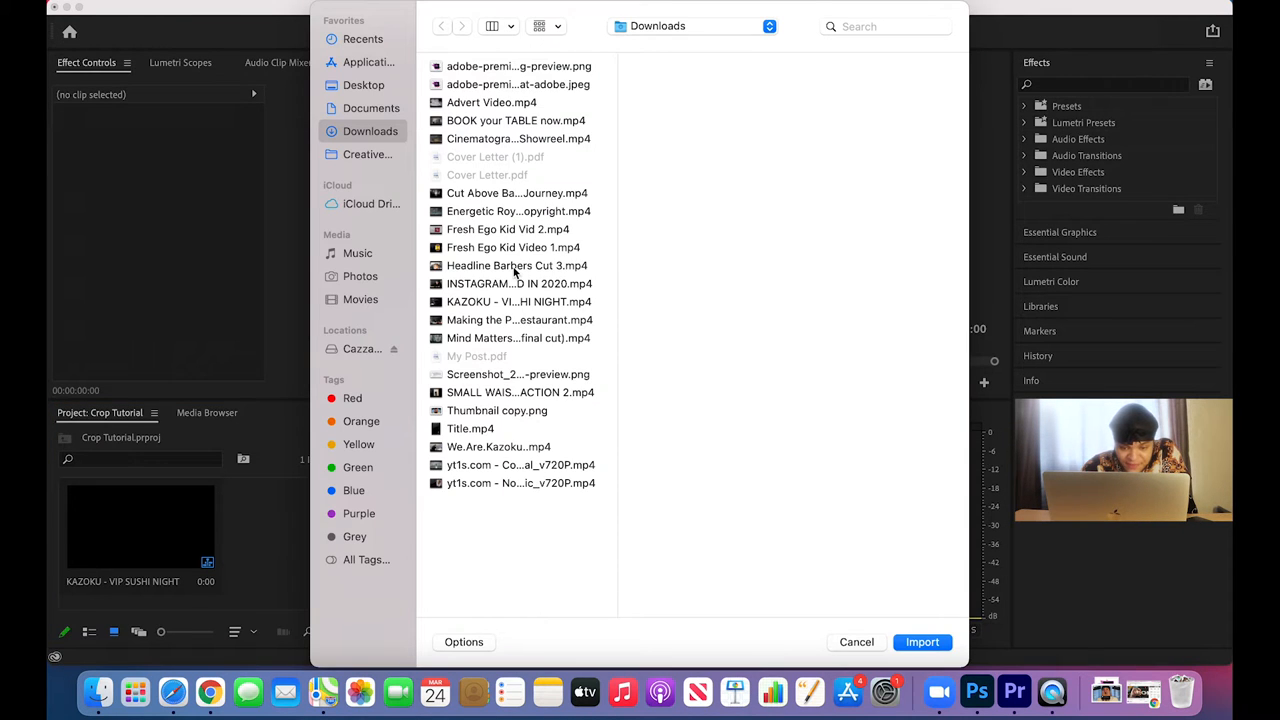
click(516, 264)
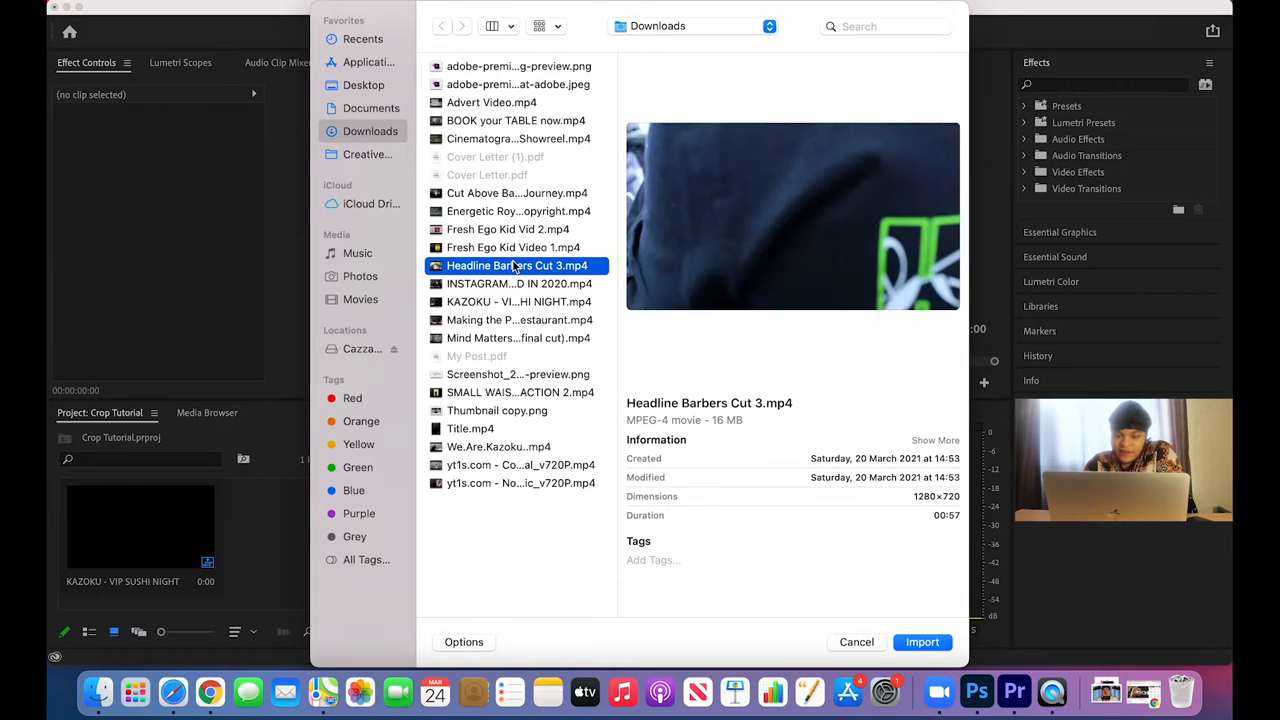
click(922, 642)
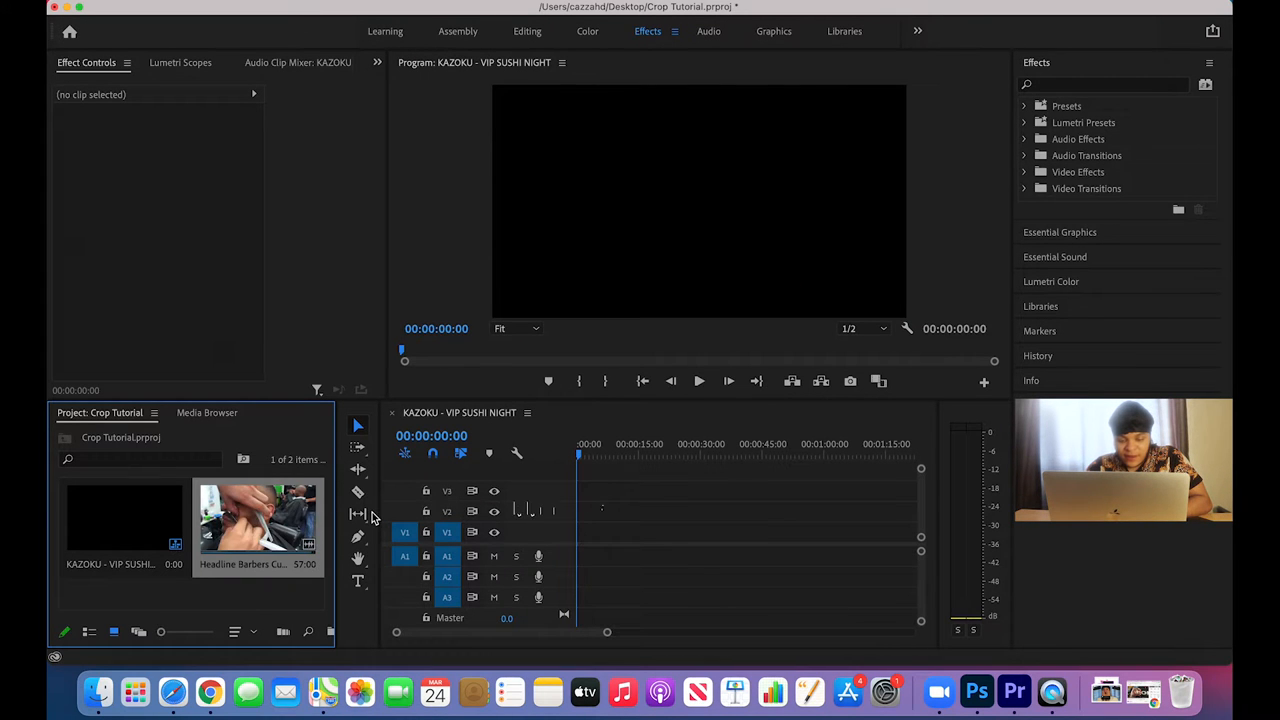
- Place the Headline Barbers Cut clip on the KAZOKU sequence, keeping existing sequence settings
drag(258, 520, 744, 544)
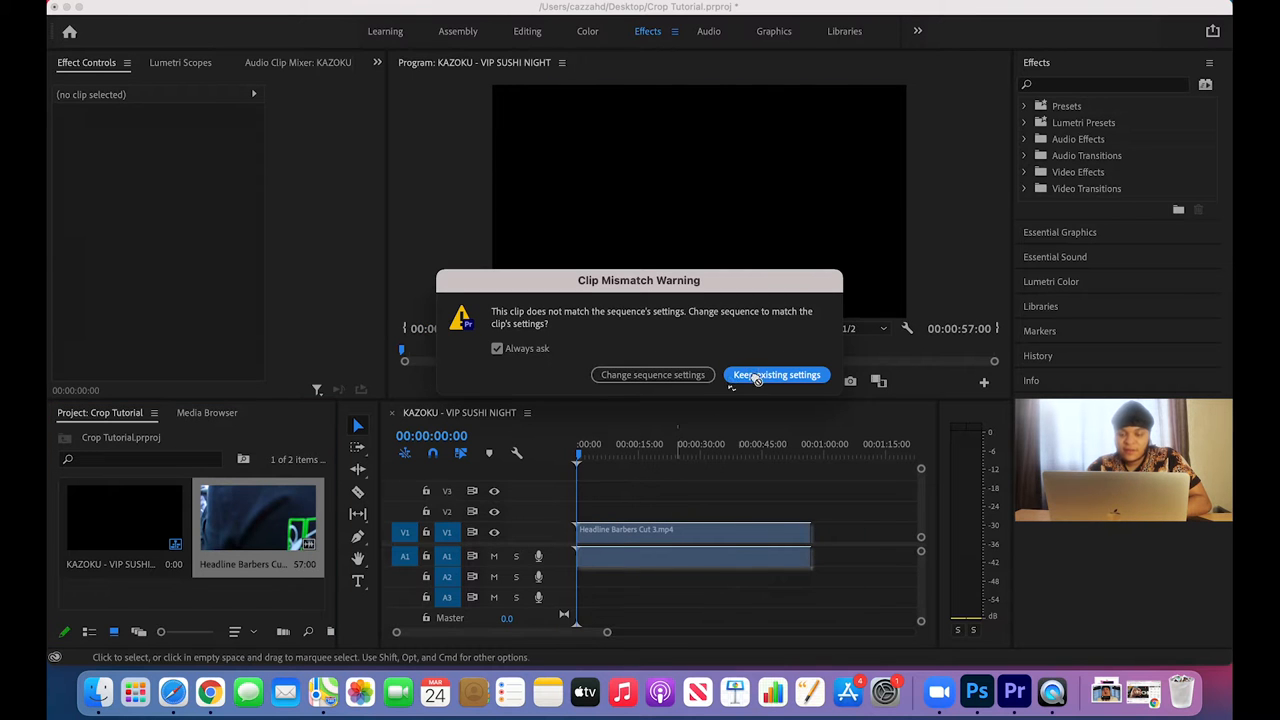
click(776, 374)
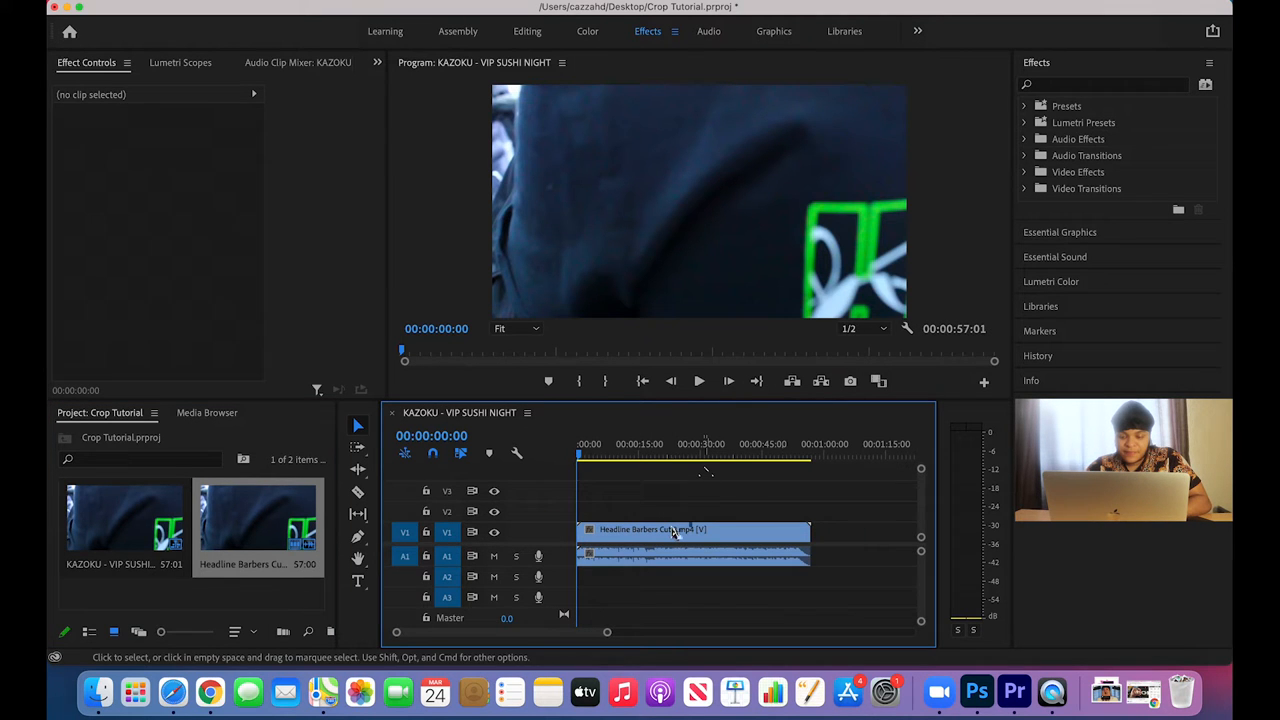
right_click(692, 528)
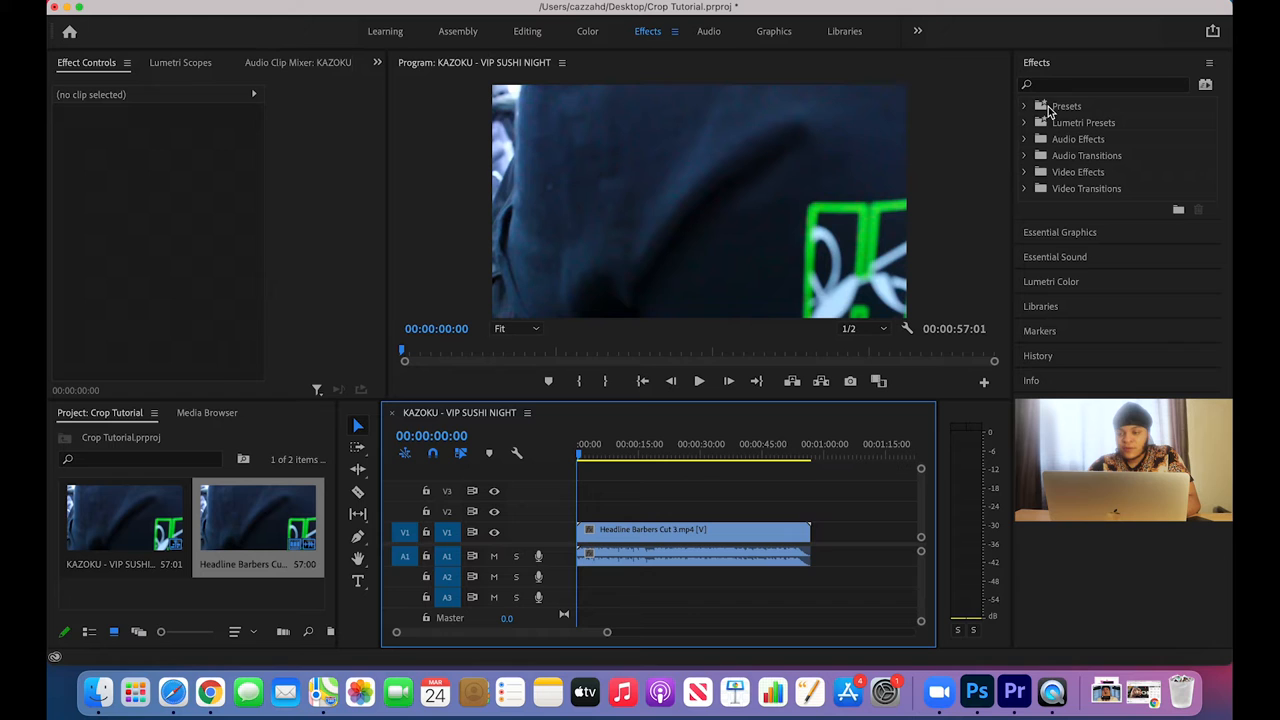
mouse_move(1010, 244)
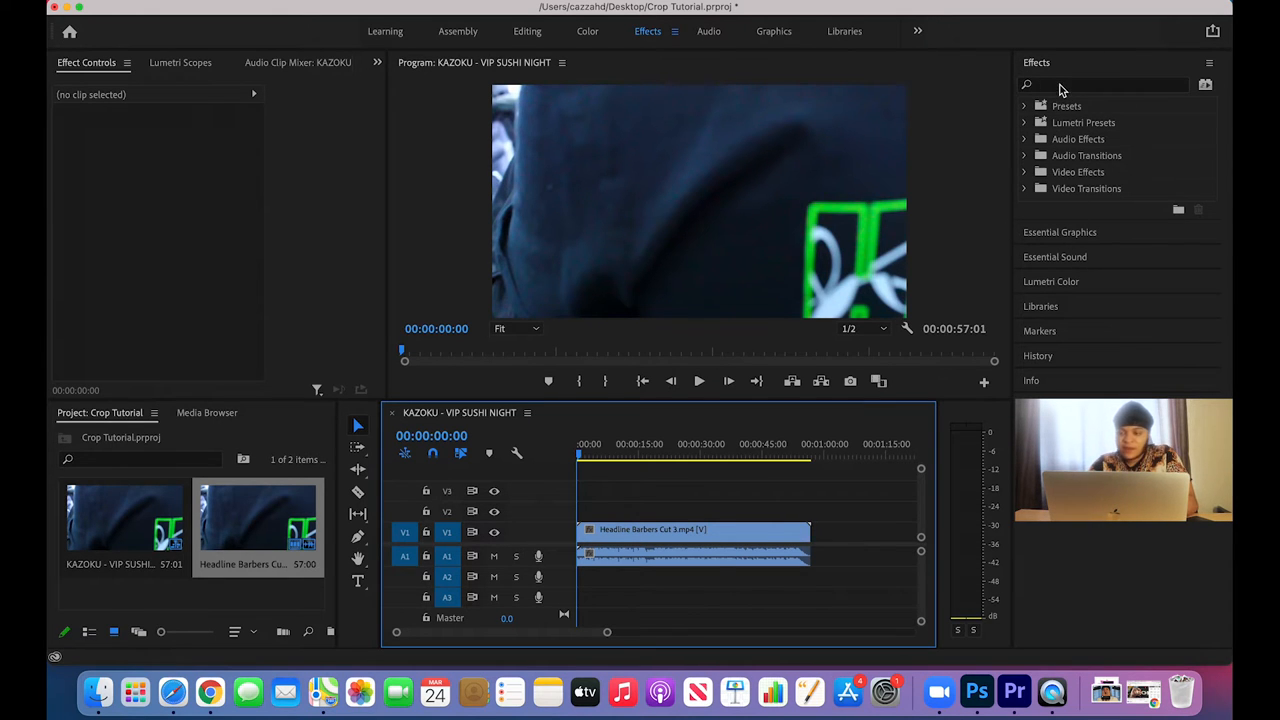
- Search the Effects panel for 'crop' and apply the Crop video effect to the clip
text(crop)
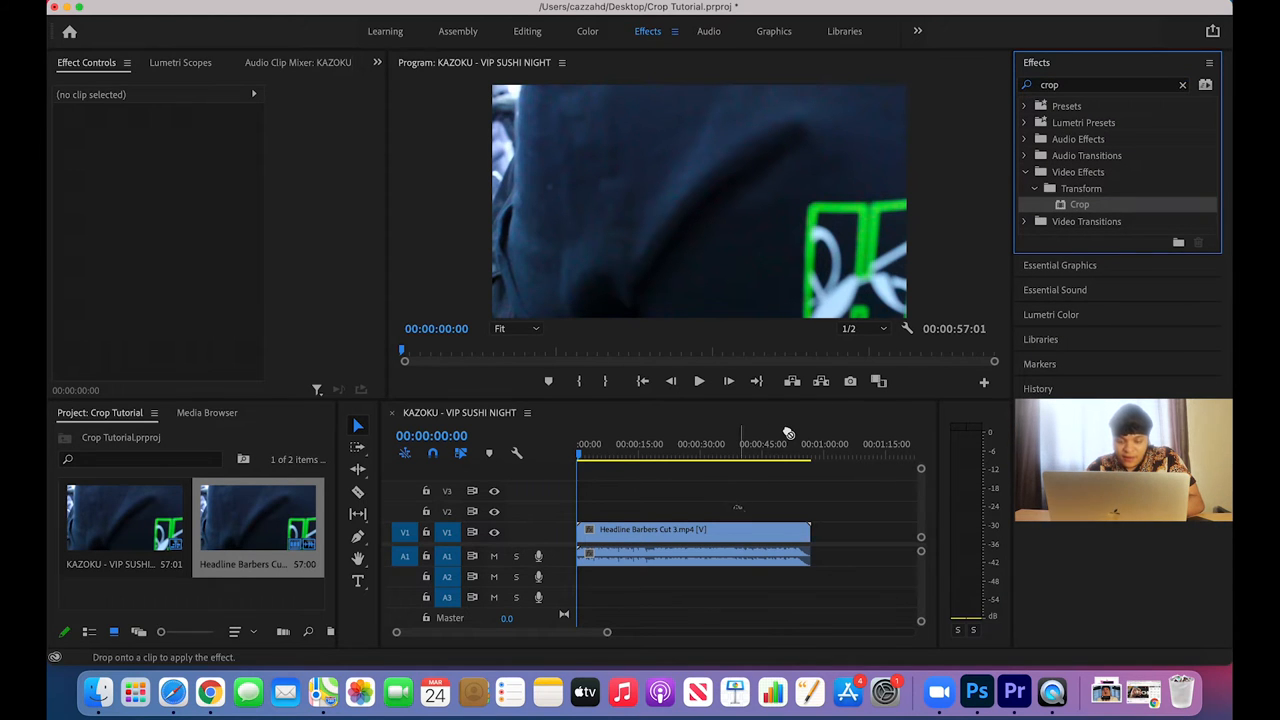
click(692, 528)
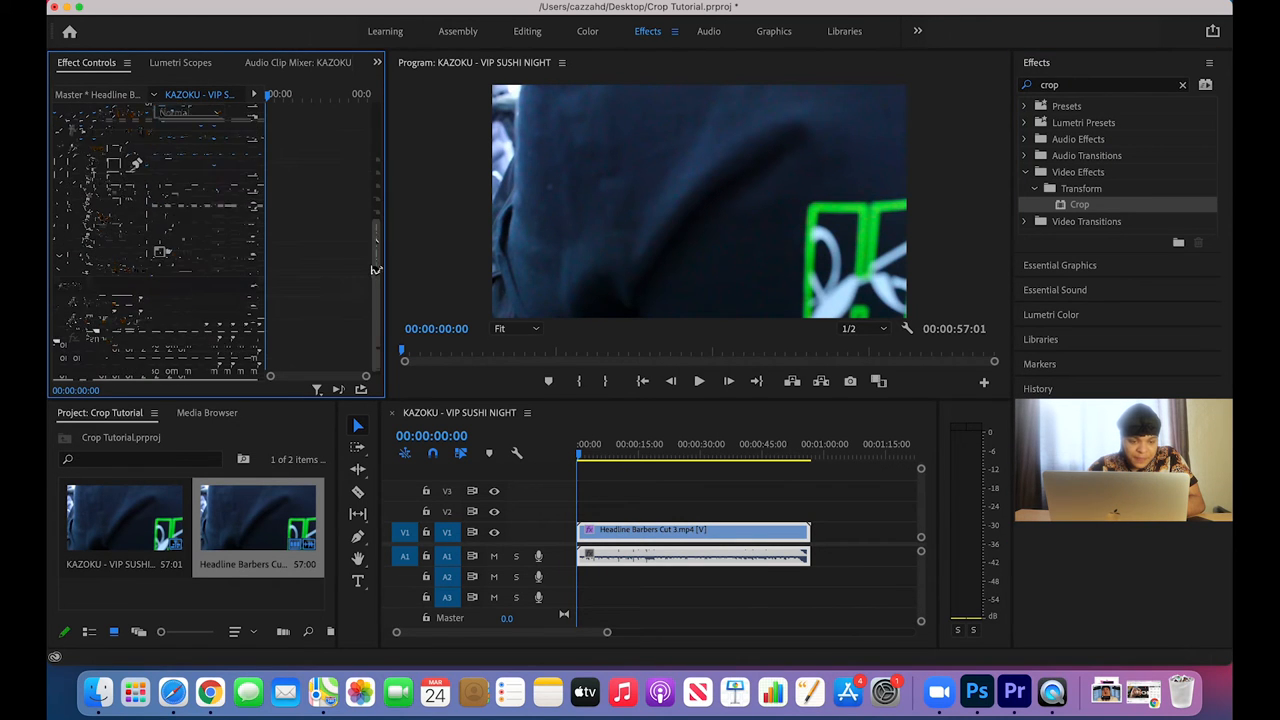
- Set the Crop effect's Top value to 15.0, leaving a black bar above the picture
click(60, 148)
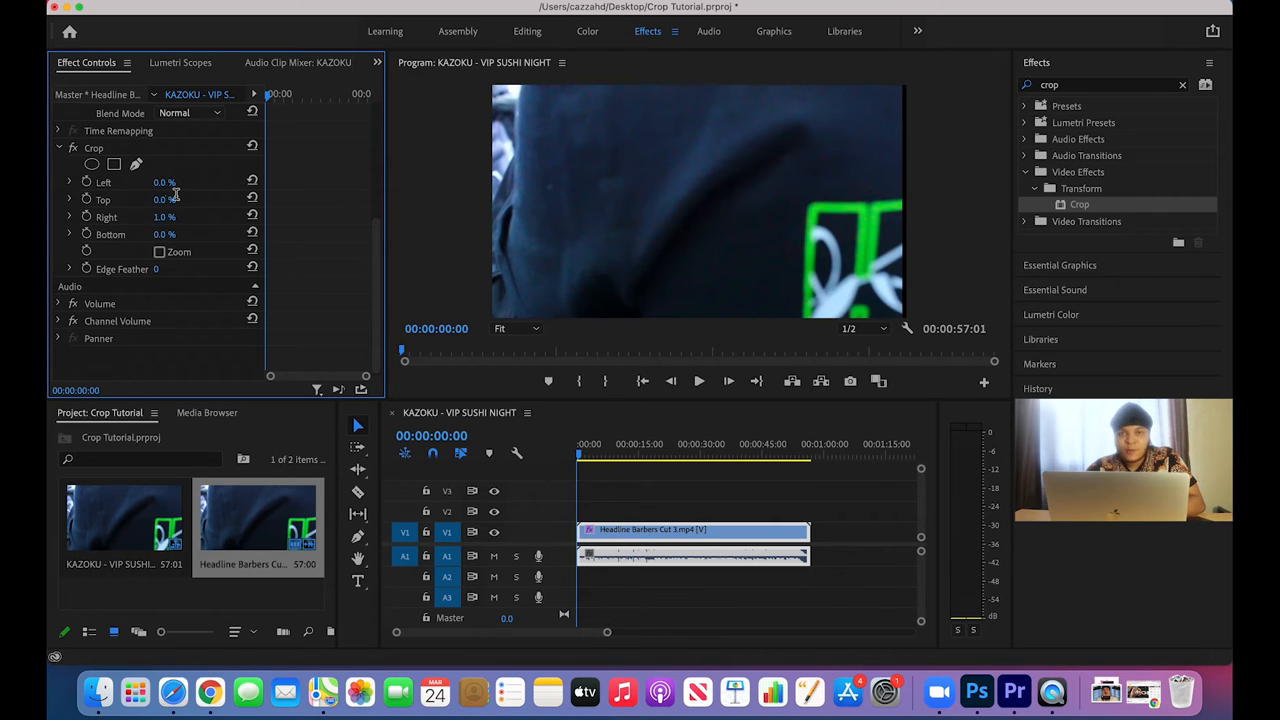
click(164, 200)
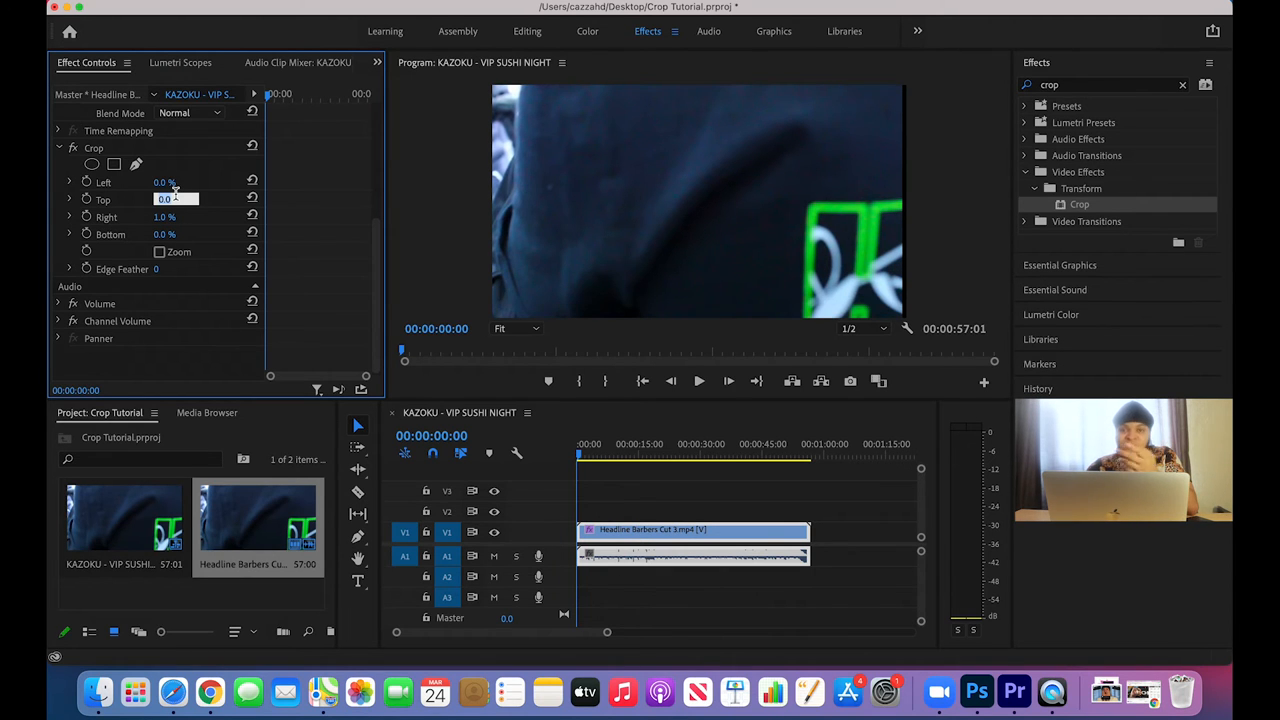
text(1.0)
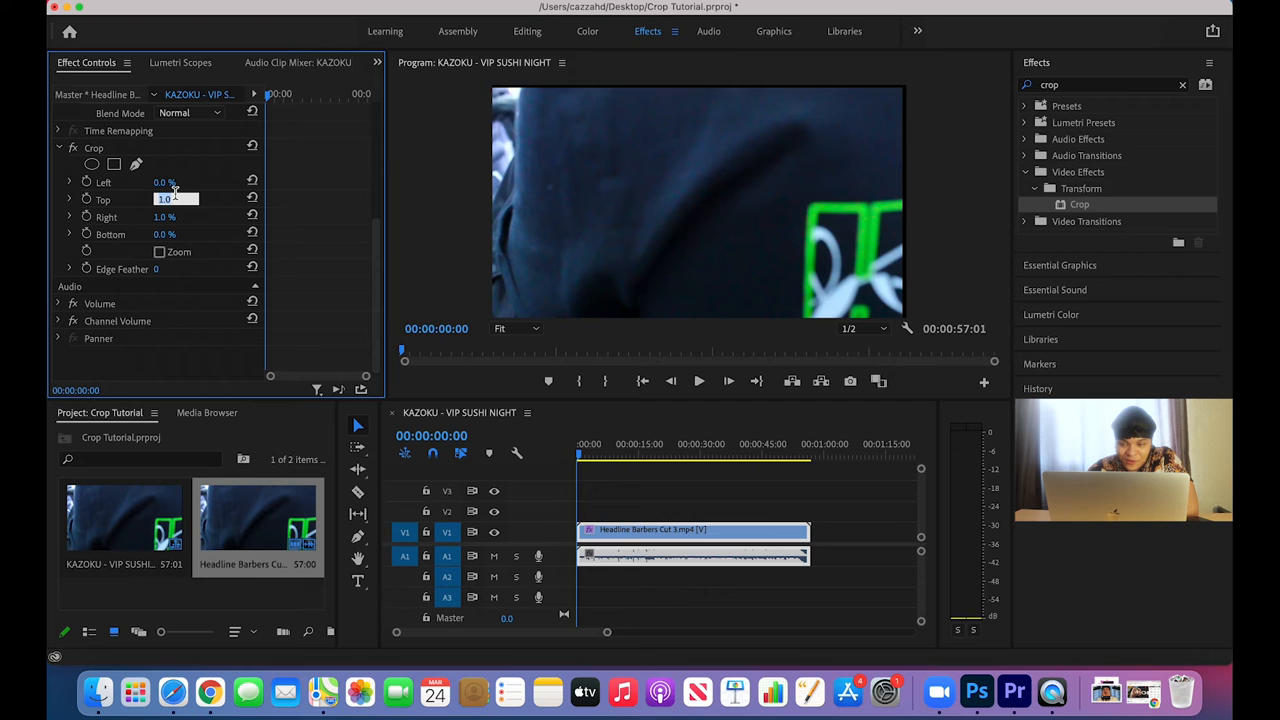
text(15.0)
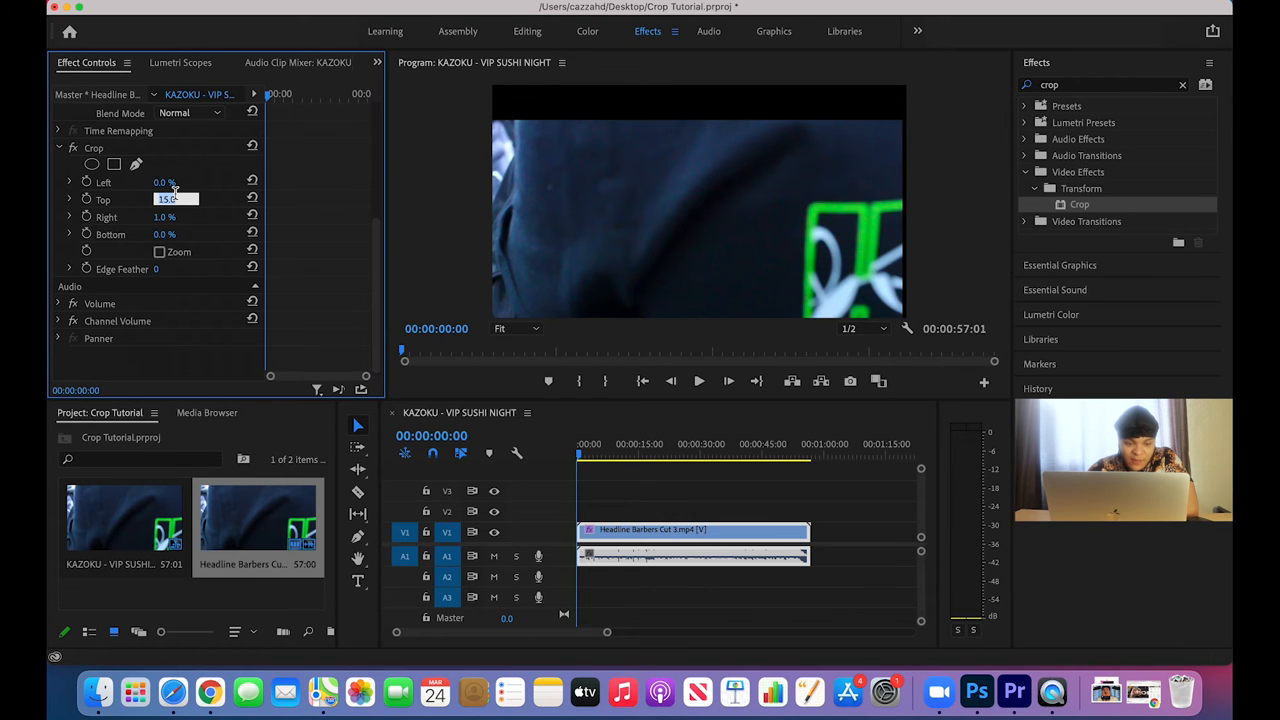